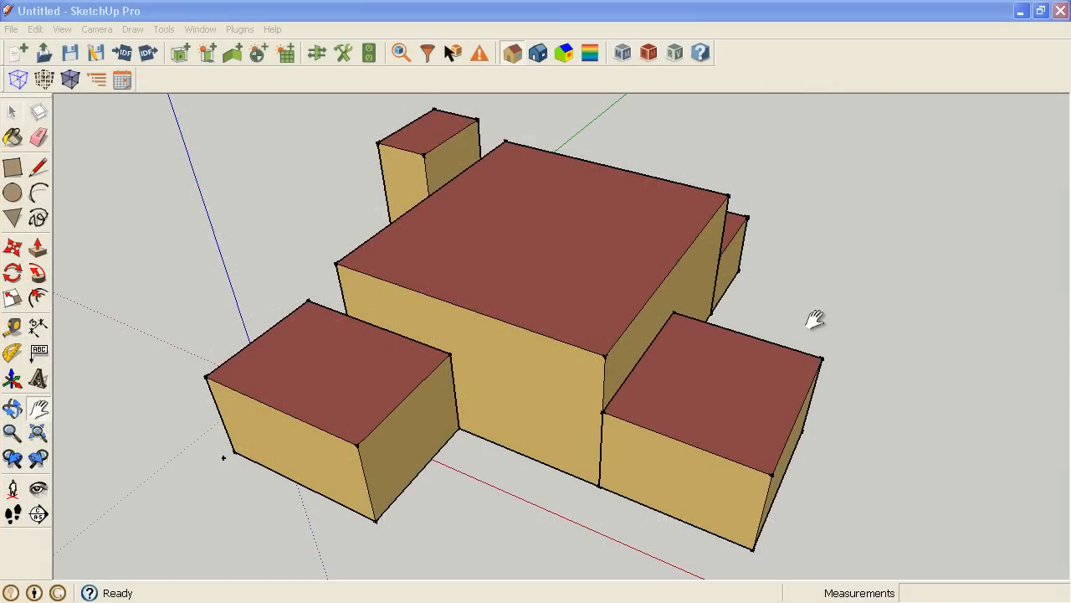
mouse_move(586, 178)
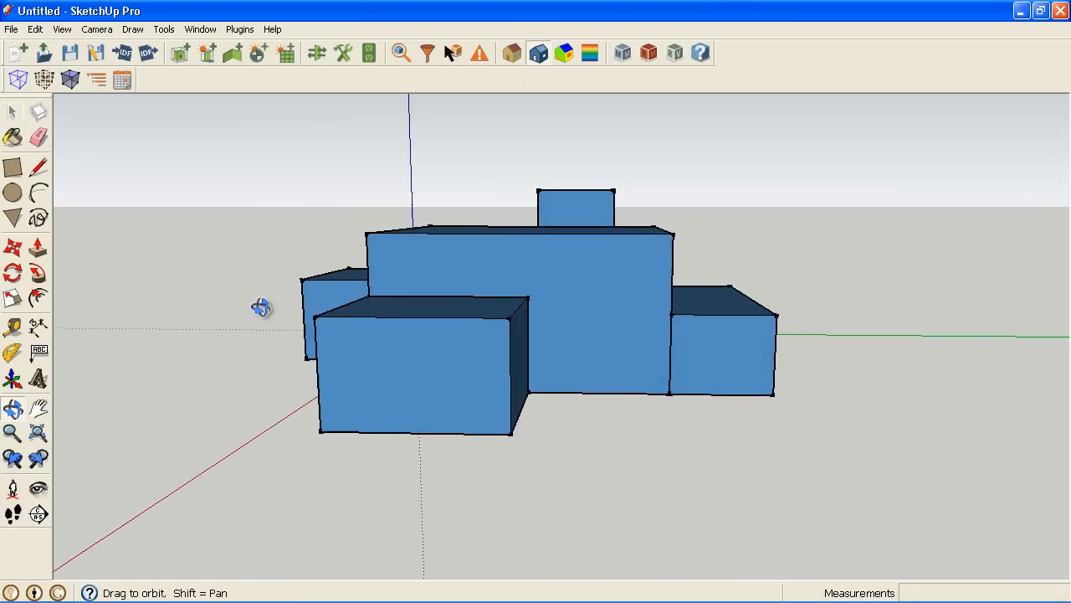
- Orbit around the blue boundary-coloured zone model and an isolated zone box
drag(262, 307, 510, 352)
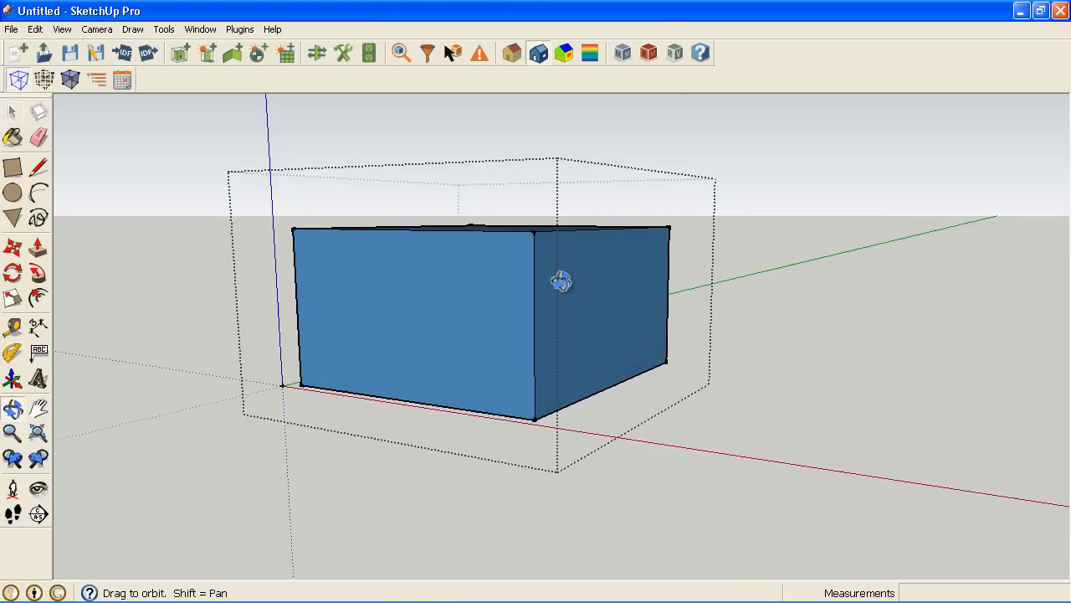
drag(563, 281, 562, 135)
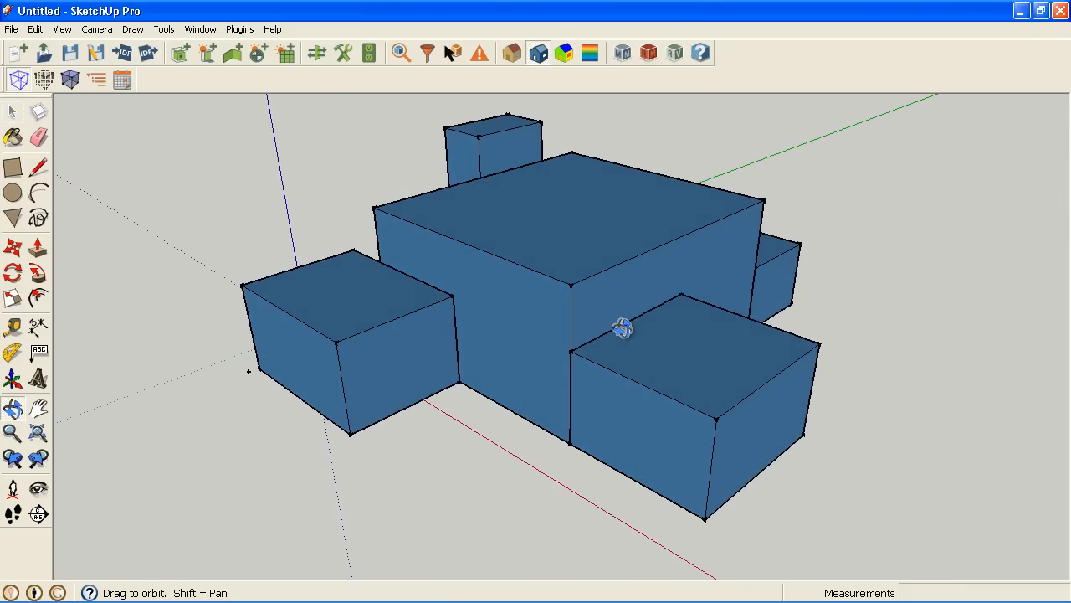
mouse_move(641, 324)
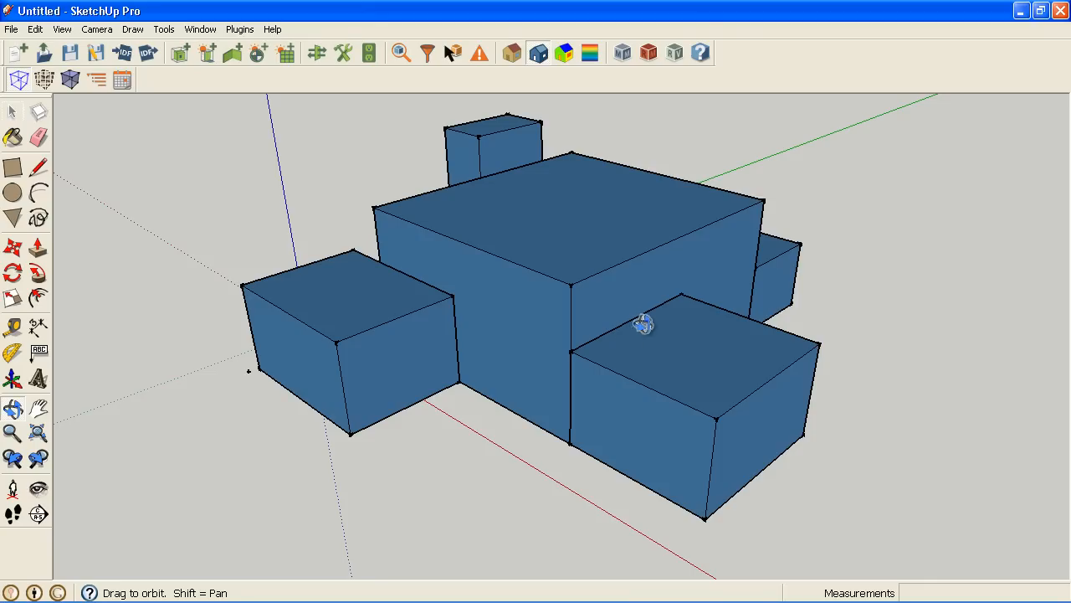
- Trace the neighbouring box's outline on the central zone's front wall, then toggle render modes
drag(640, 325, 519, 129)
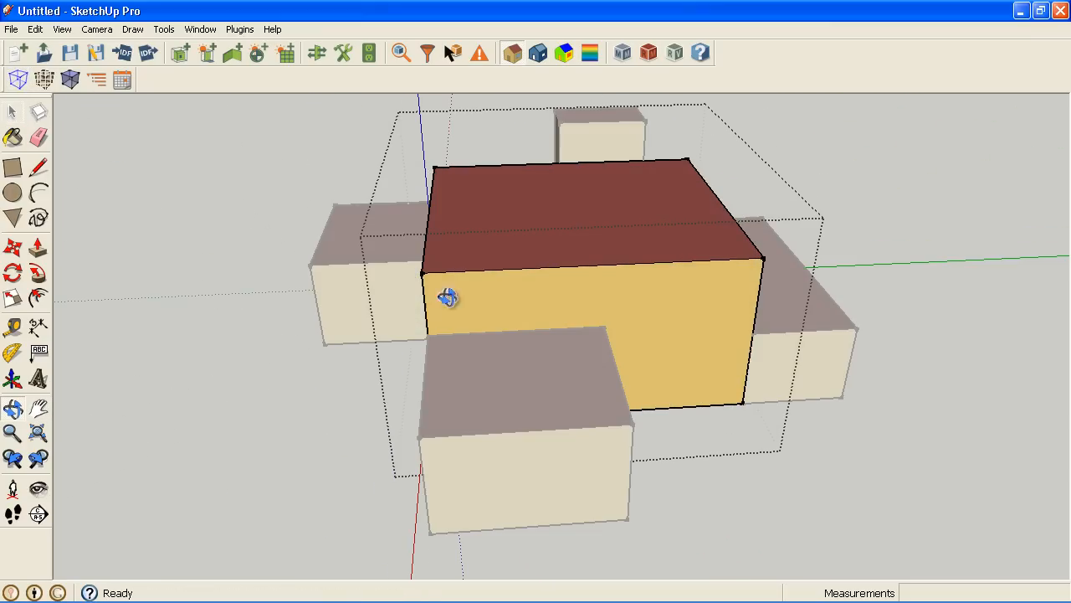
click(38, 166)
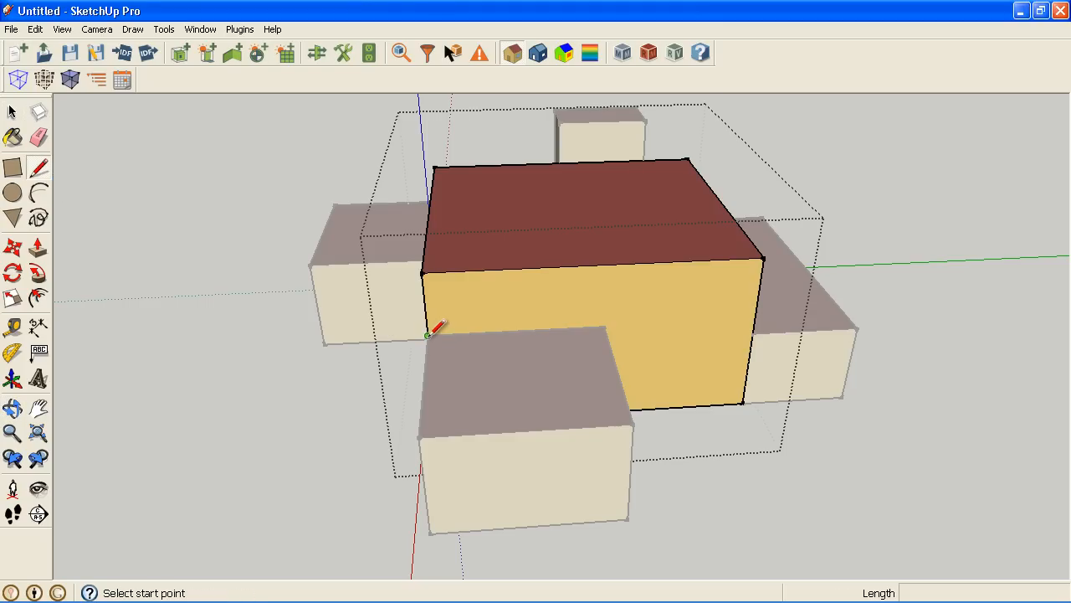
drag(435, 326, 281, 237)
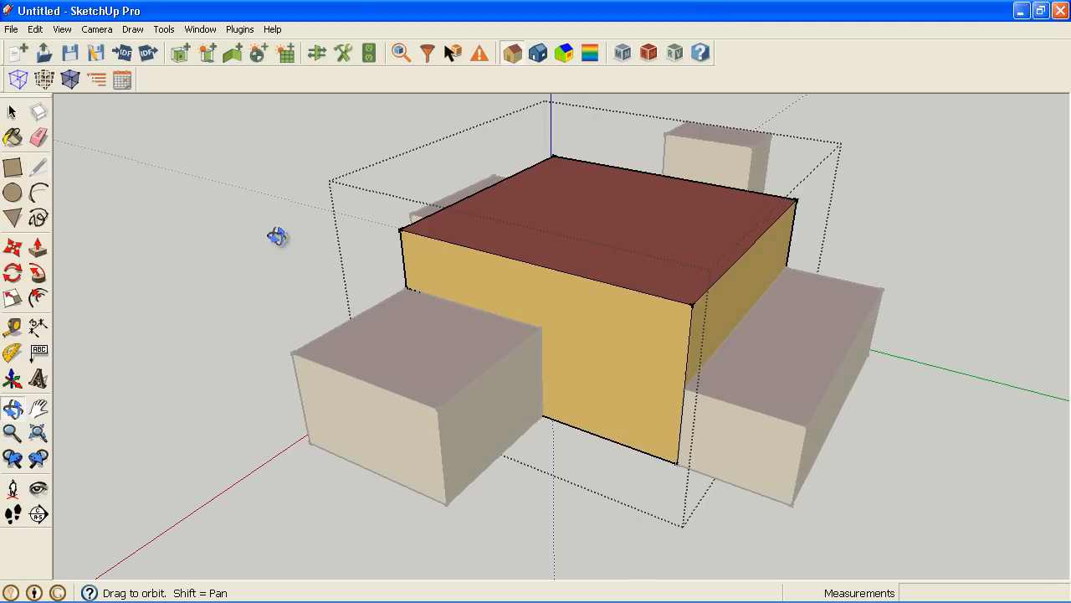
click(38, 167)
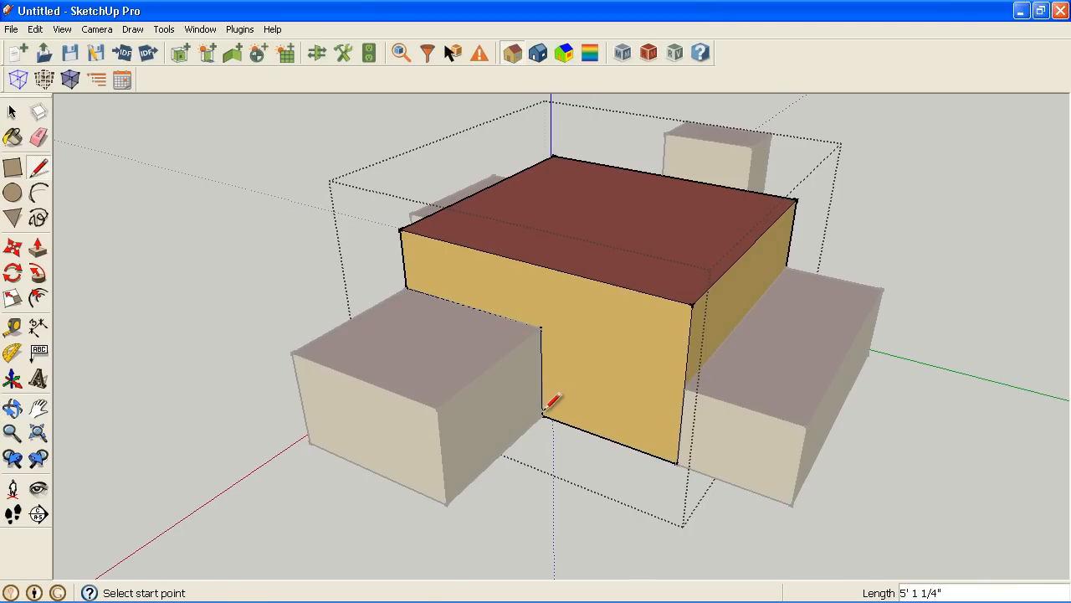
click(13, 111)
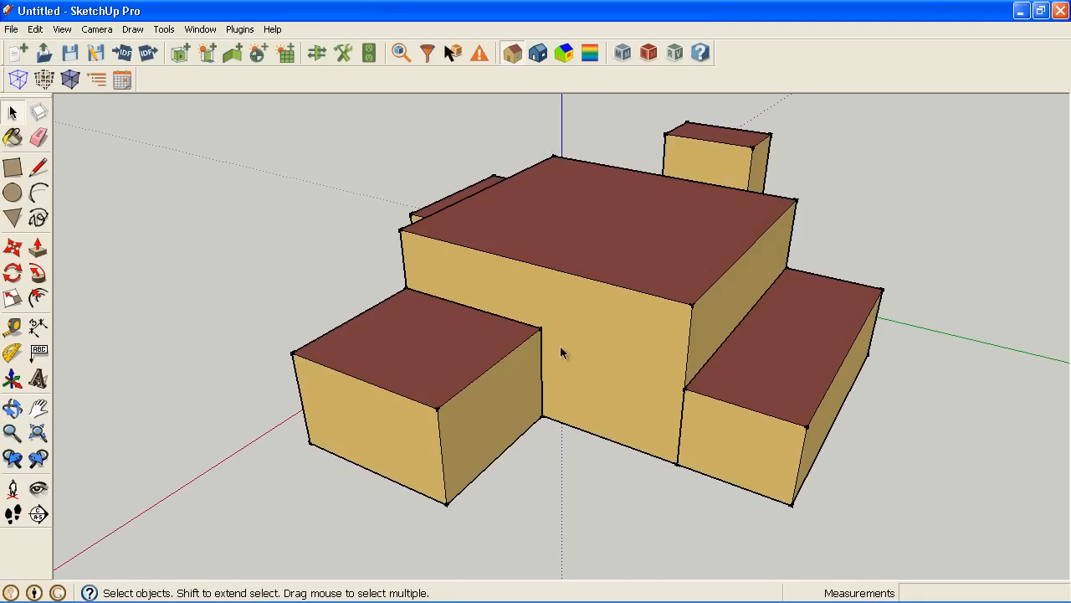
click(316, 52)
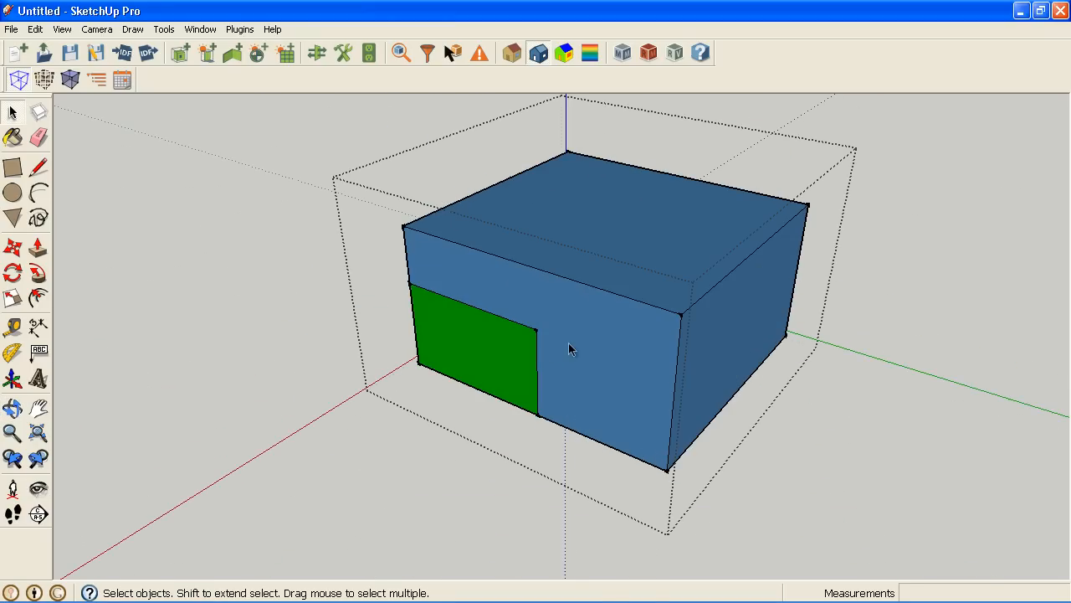
click(39, 138)
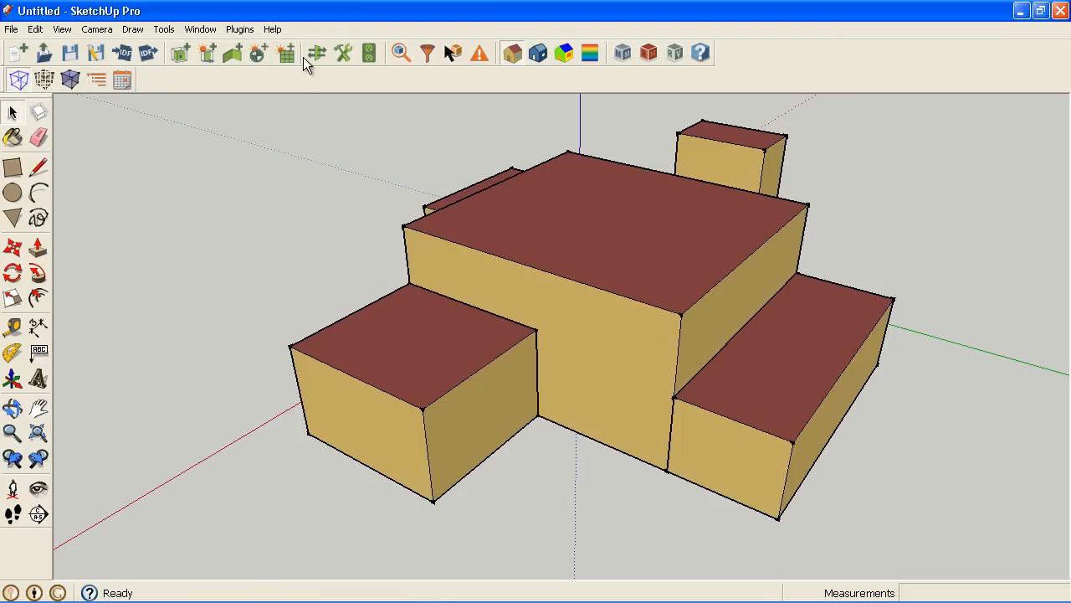
- Intersect all the central zone's faces with the model and orbit to check the split walls
click(316, 53)
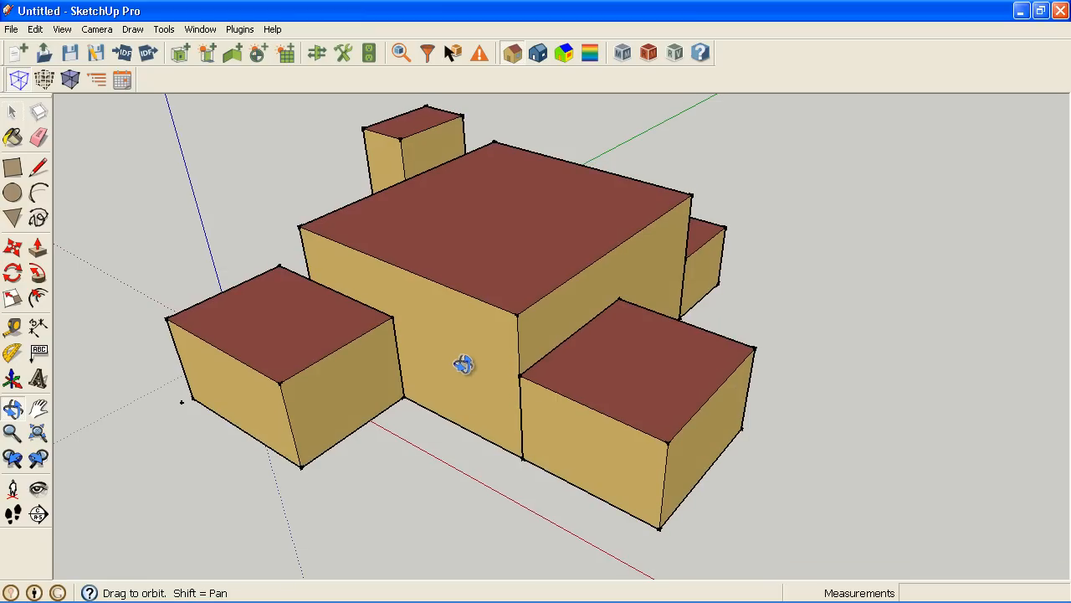
mouse_move(44, 120)
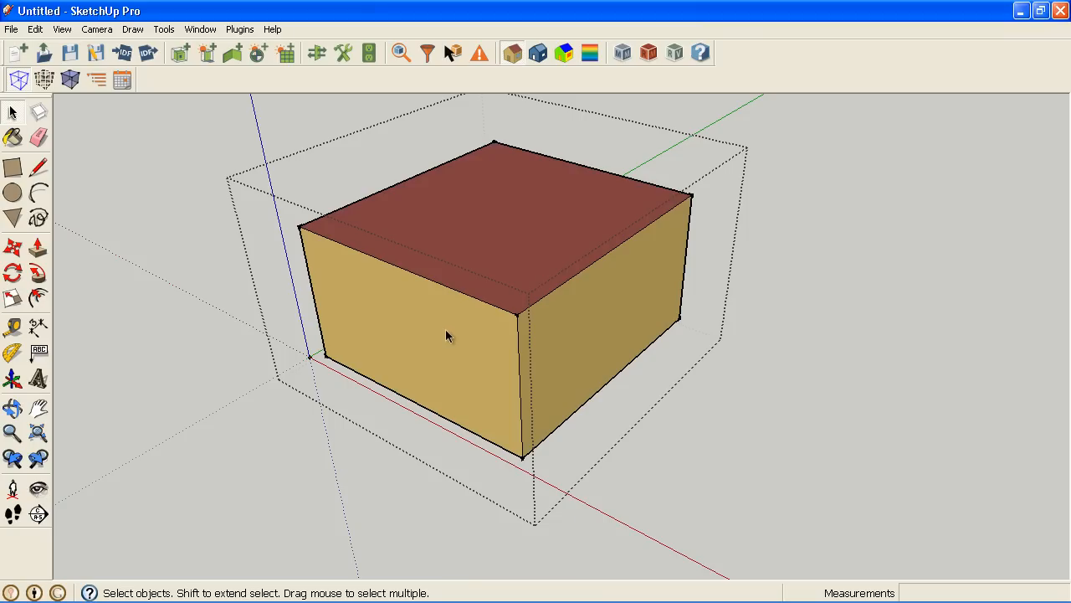
click(444, 335)
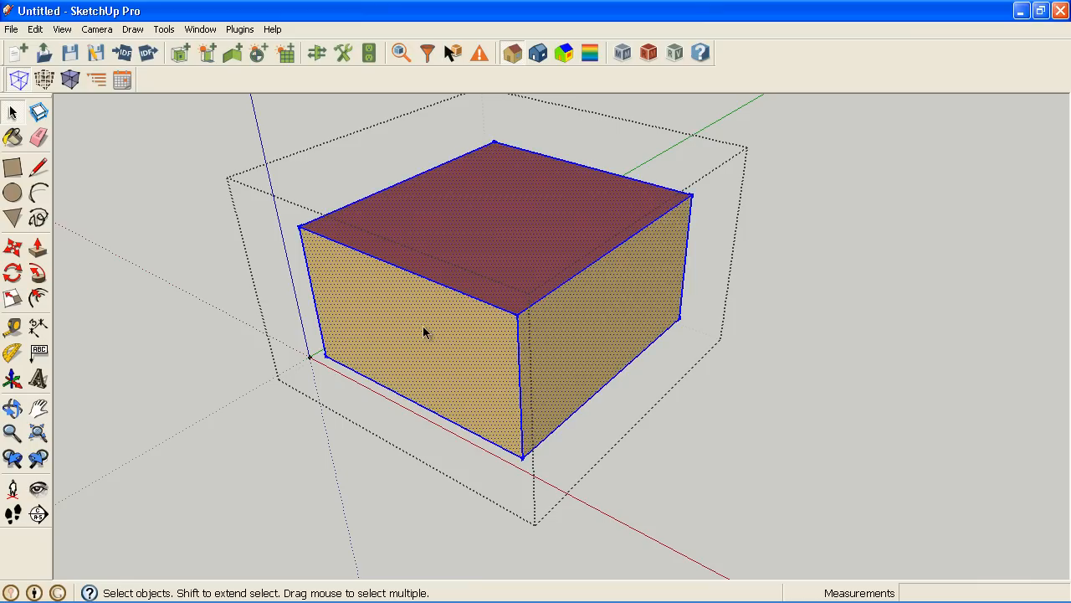
right_click(423, 332)
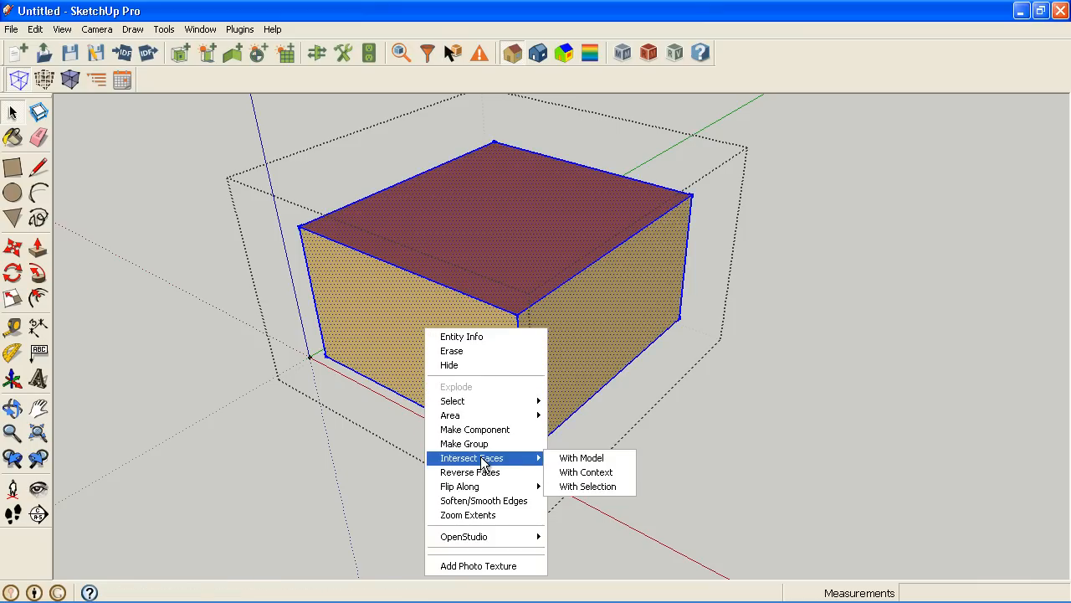
click(581, 458)
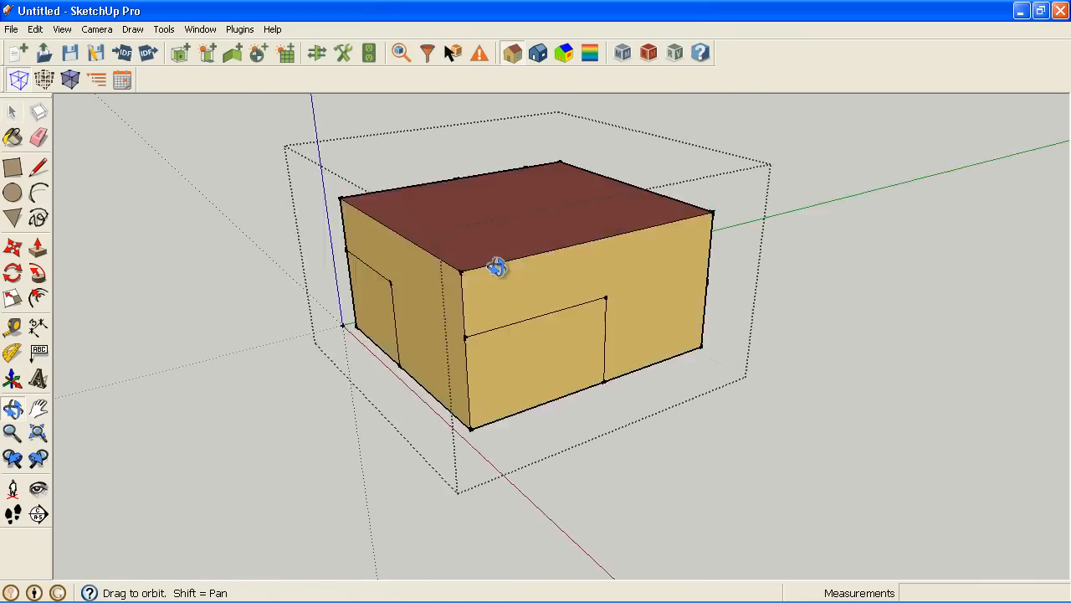
drag(498, 266, 247, 297)
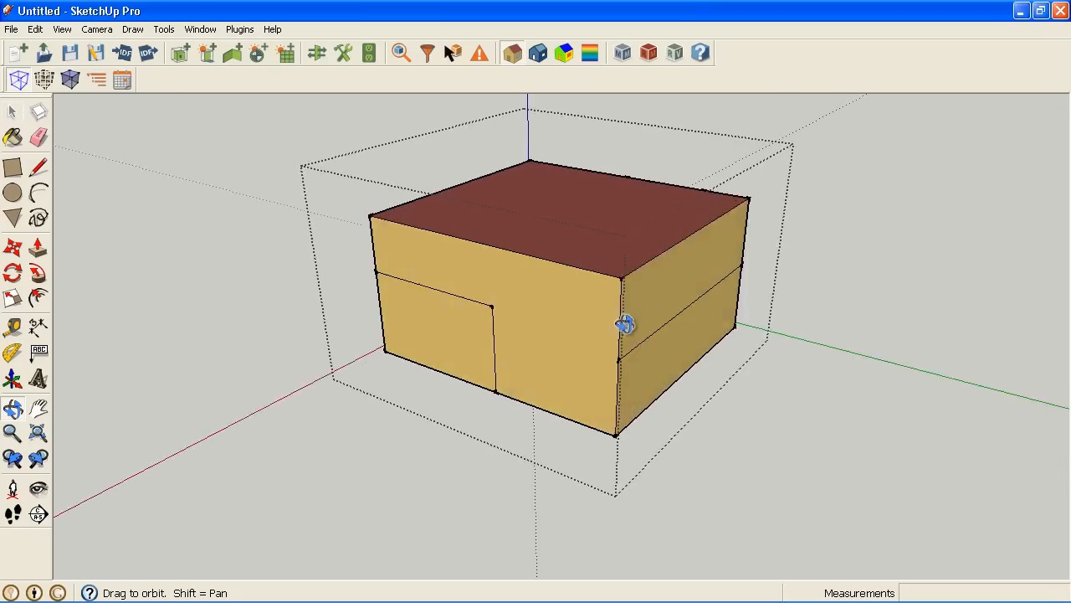
drag(624, 325, 683, 322)
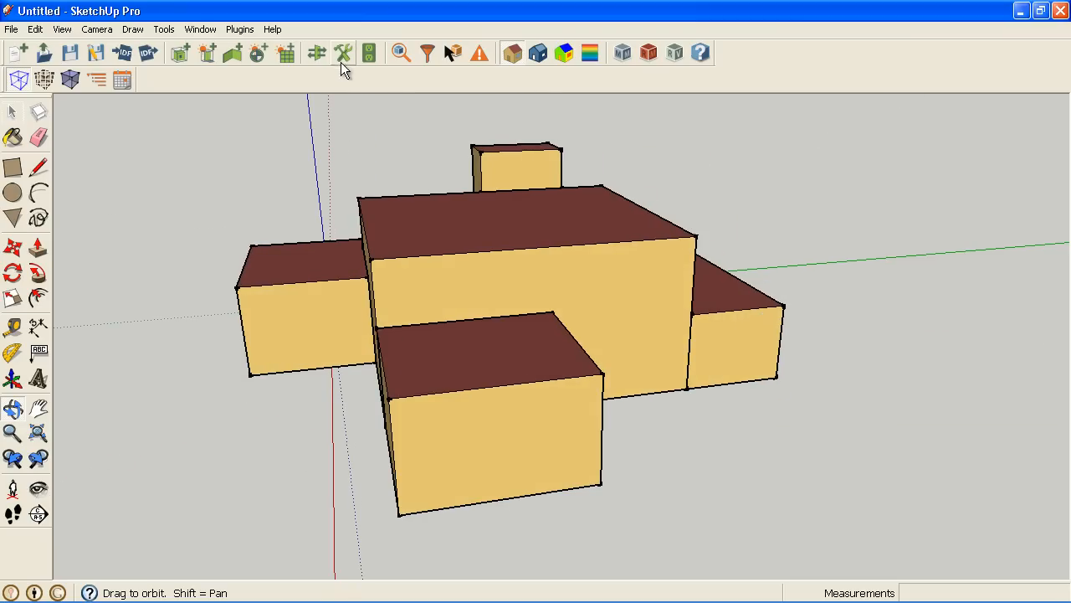
- Match surfaces in the entire model and orbit to inspect matched and unmatched walls
click(316, 53)
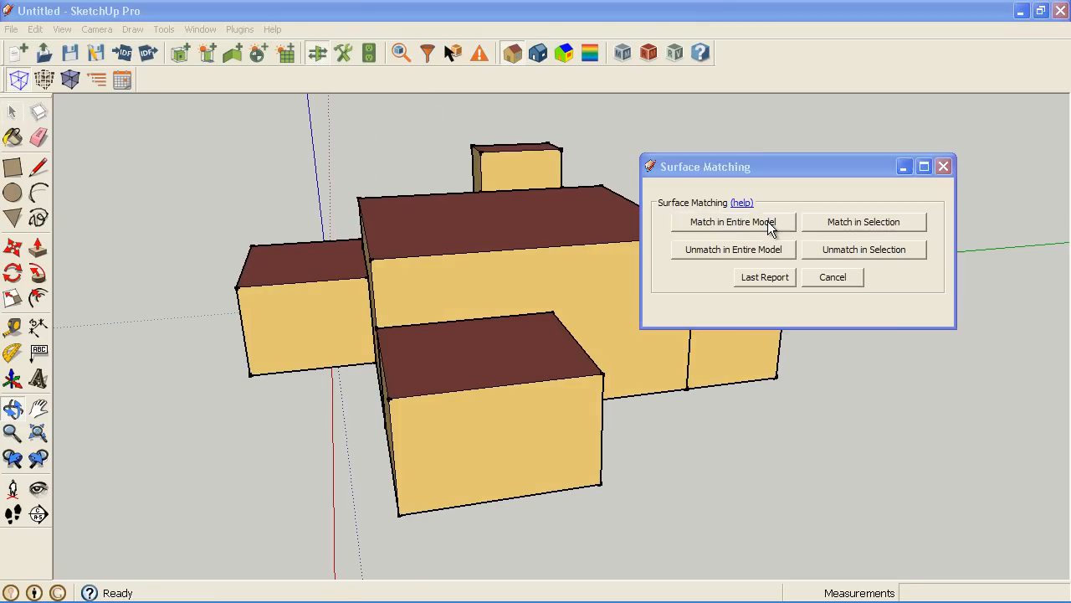
click(732, 222)
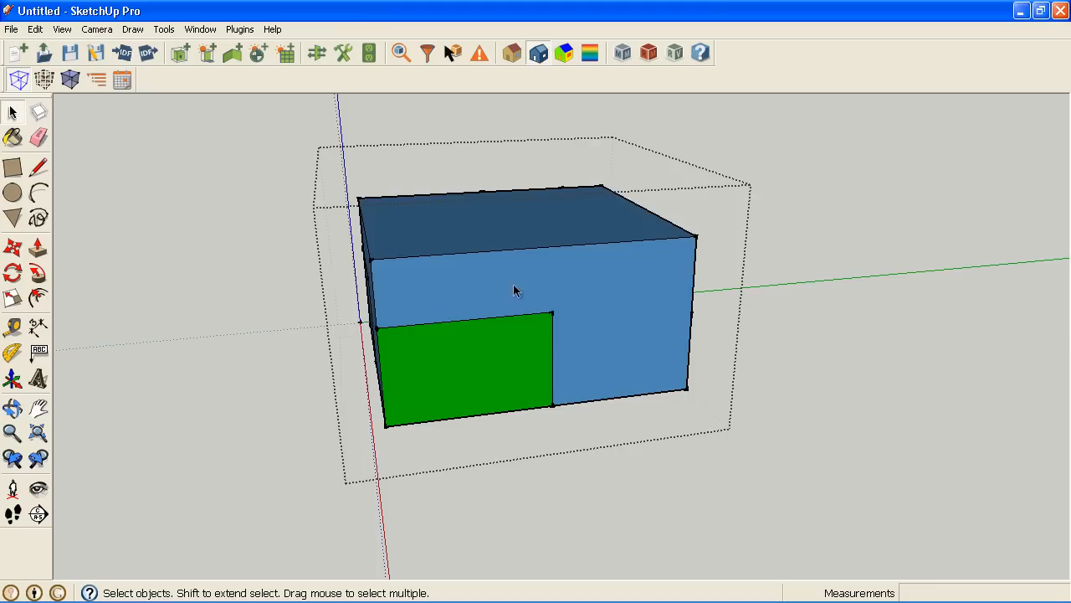
drag(515, 290, 611, 262)
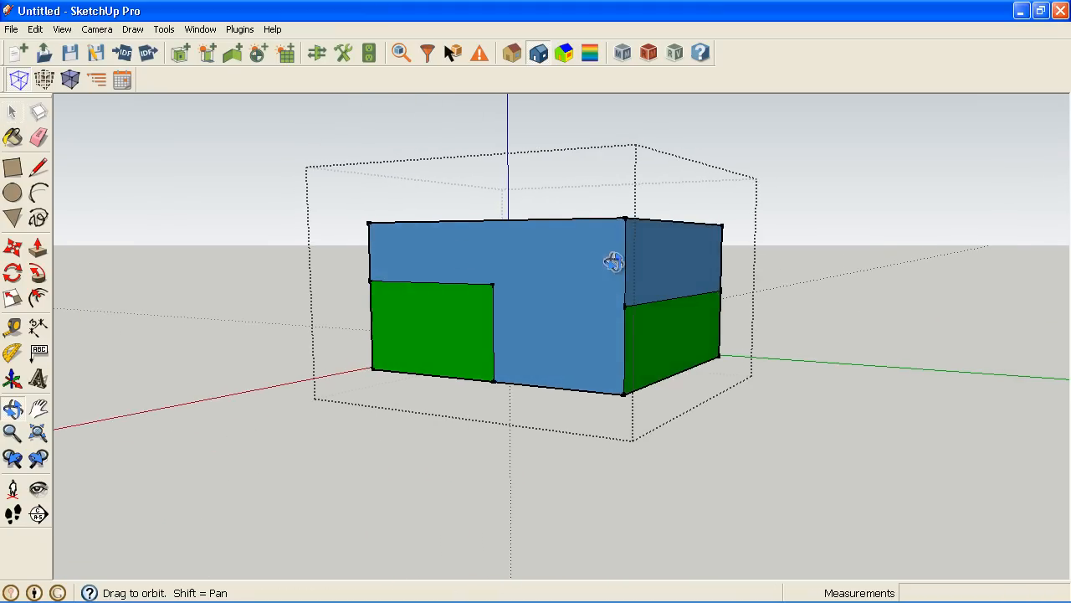
drag(613, 261, 521, 341)
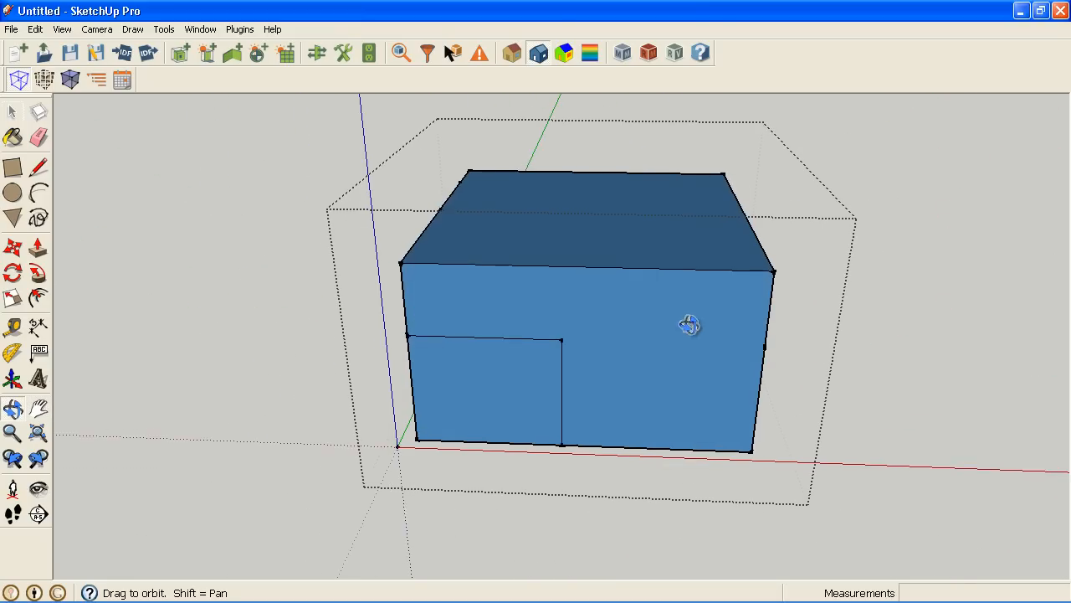
drag(688, 324, 602, 384)
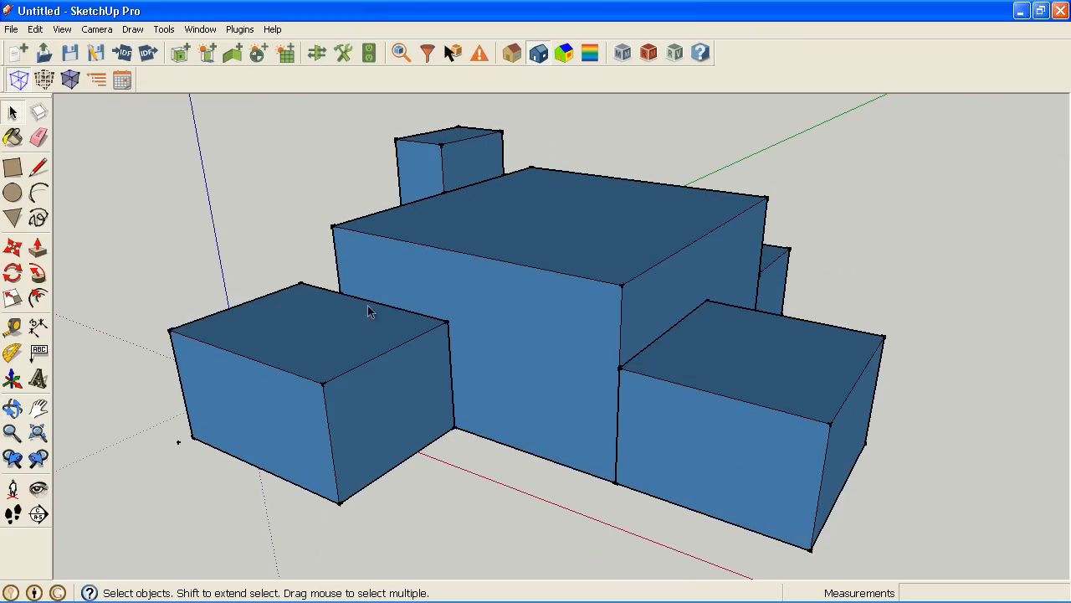
drag(372, 314, 821, 385)
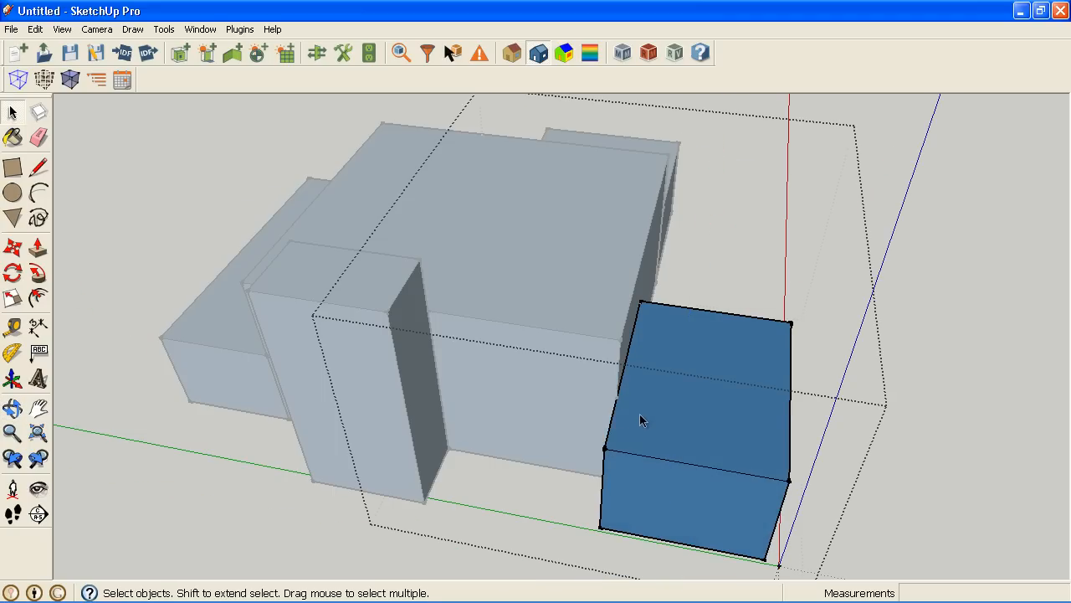
- Intersect the right-hand and tall zones' faces with the model, then reopen Surface Matching
right_click(645, 421)
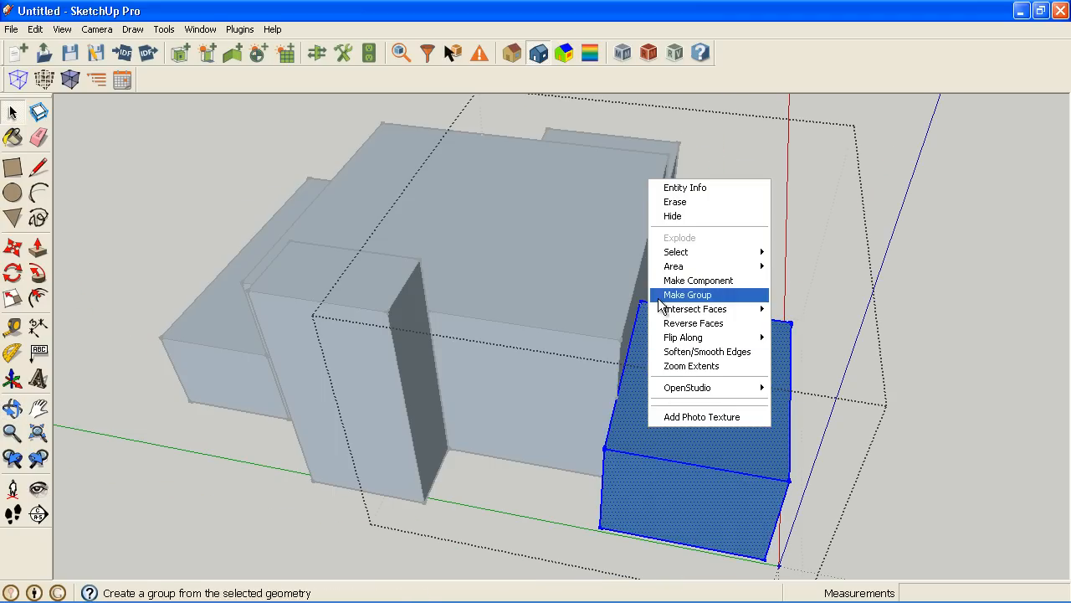
click(687, 293)
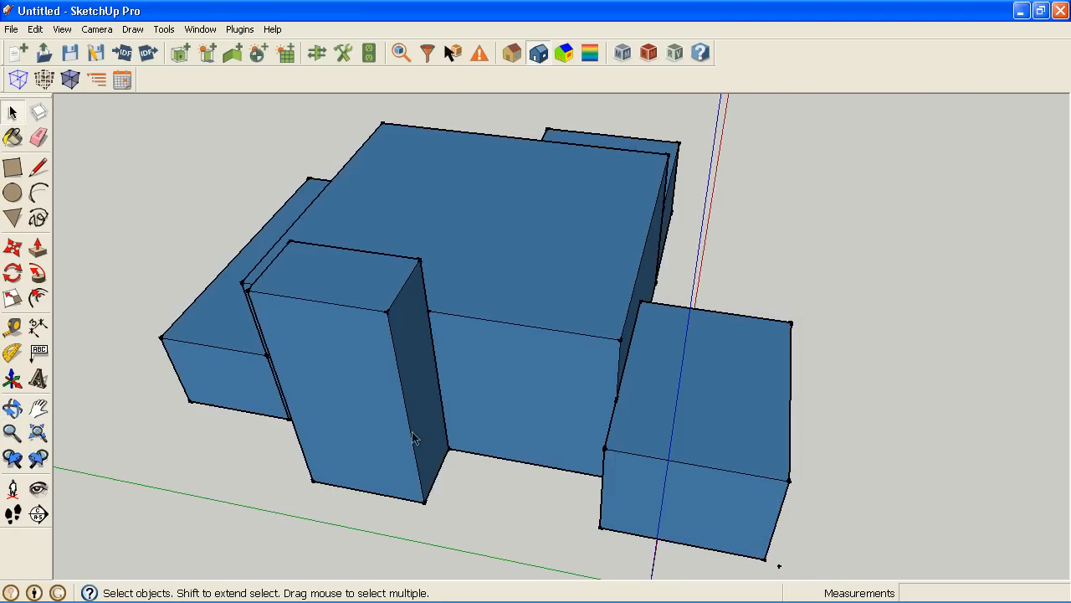
right_click(410, 435)
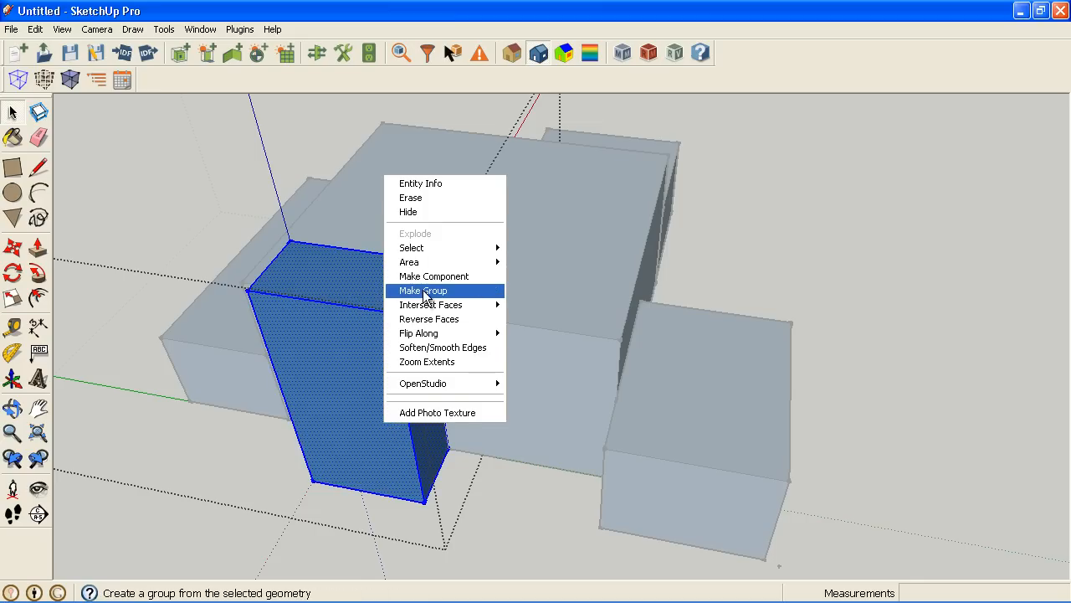
click(422, 291)
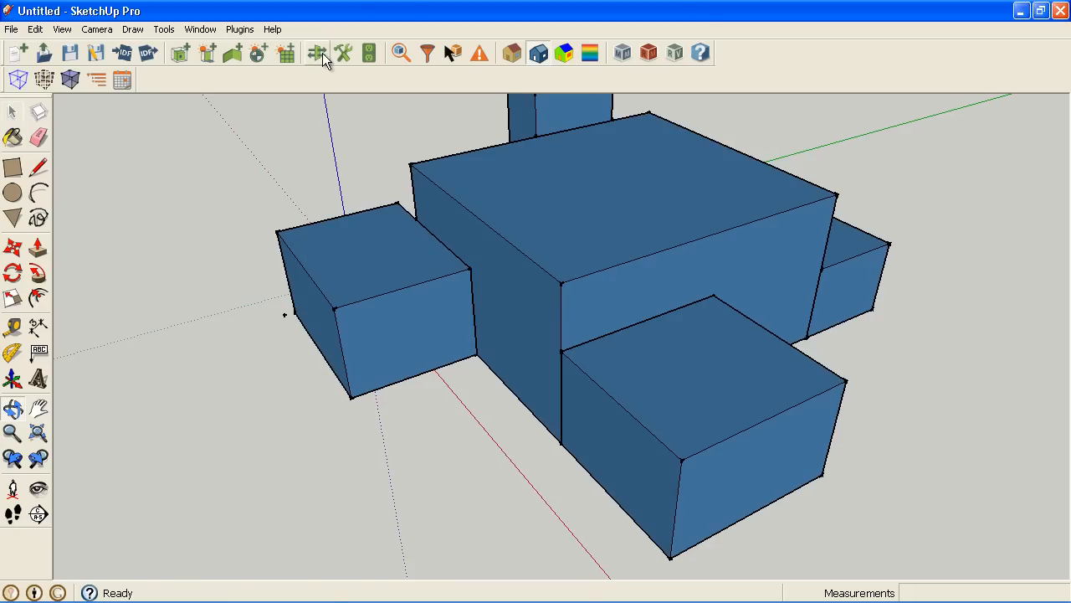
click(316, 53)
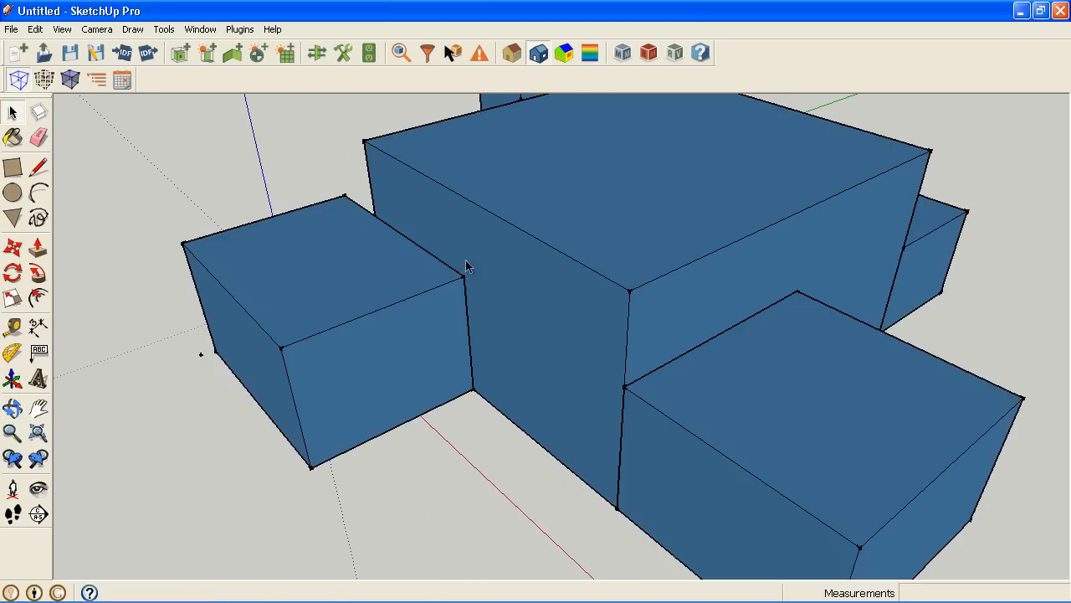
drag(469, 267, 562, 255)
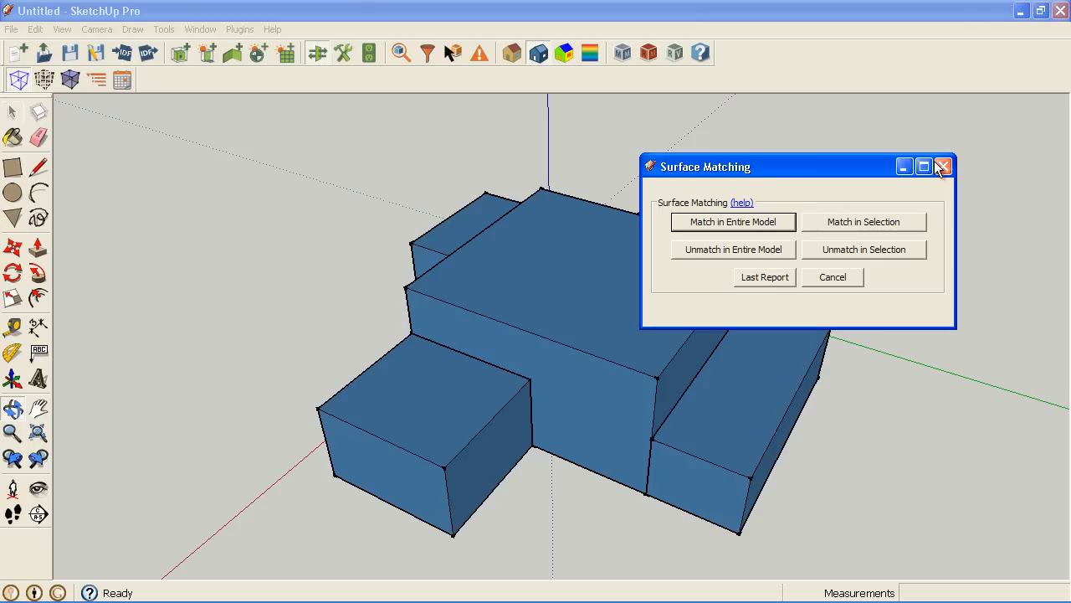
- Close the Surface Matching window and orbit around the boundary-coloured zones
click(944, 166)
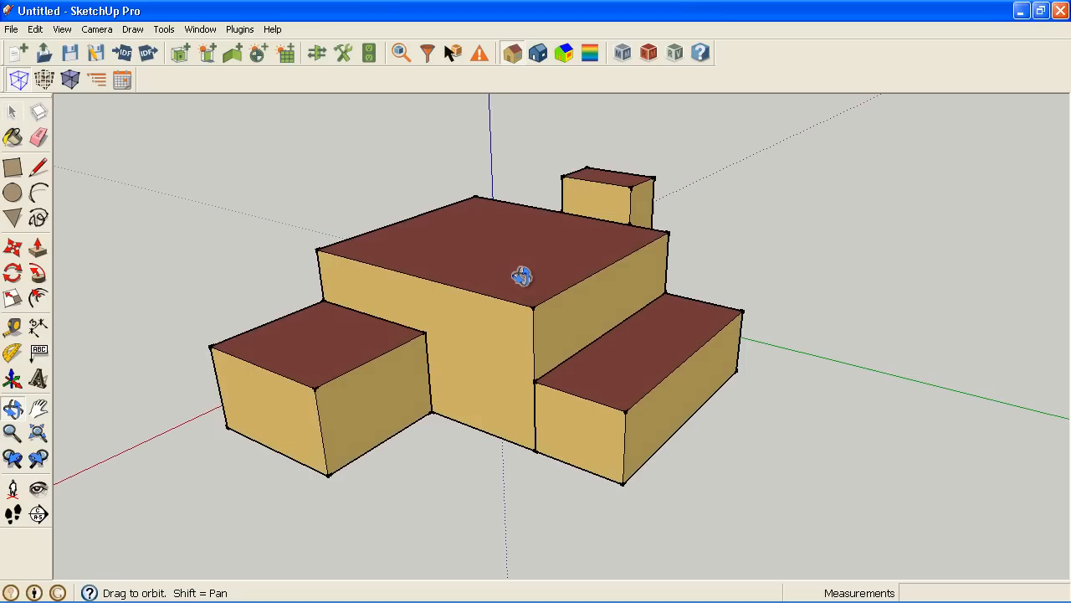
drag(522, 276, 354, 347)
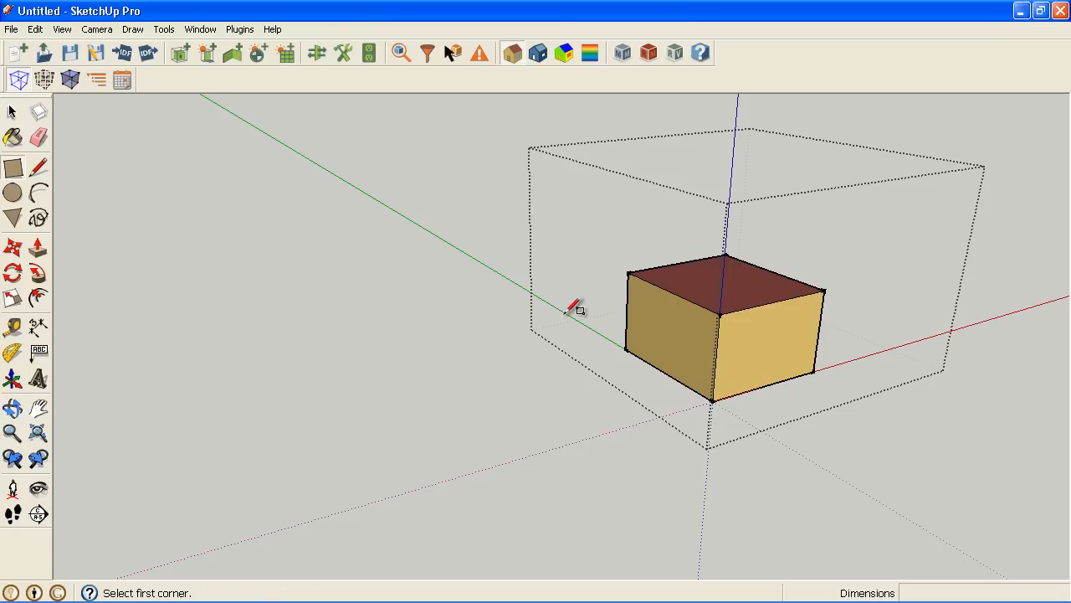
- Unmatch surfaces in the entire model, then intersect the zone's faces with the model
drag(645, 322, 682, 372)
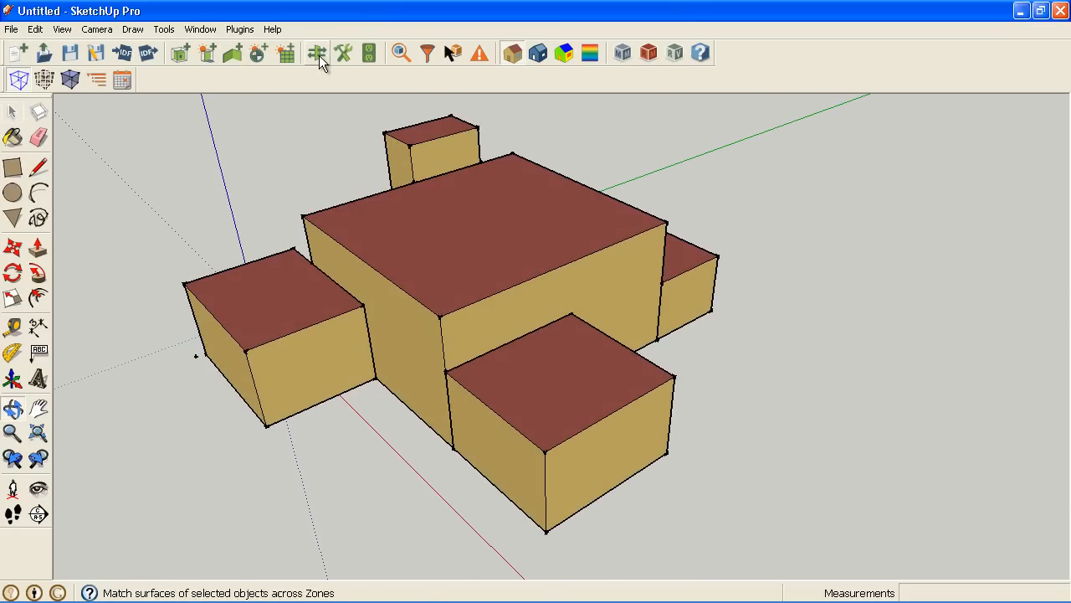
click(317, 53)
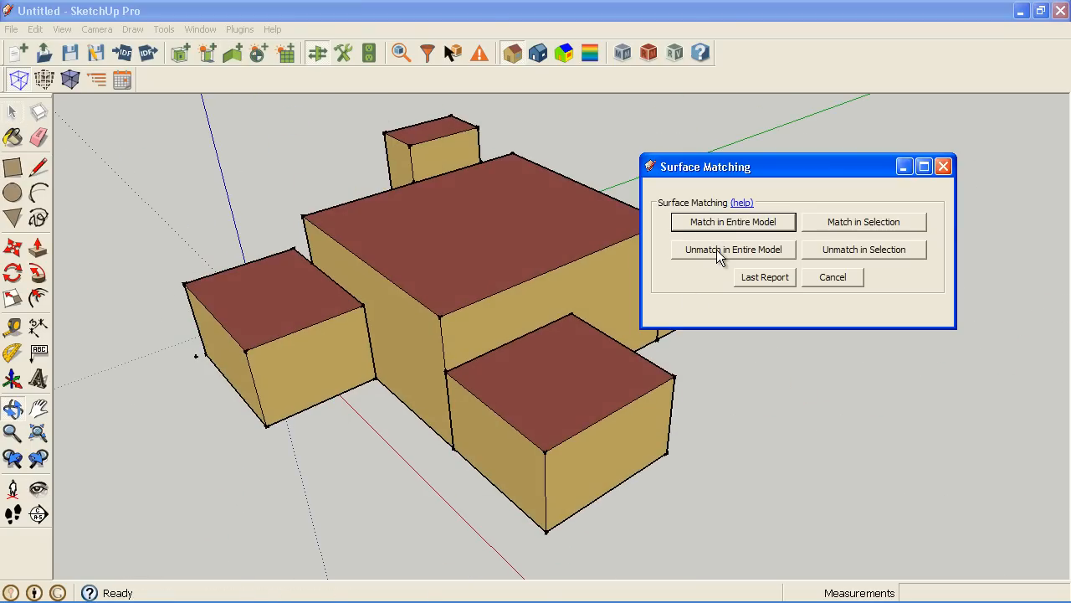
click(732, 250)
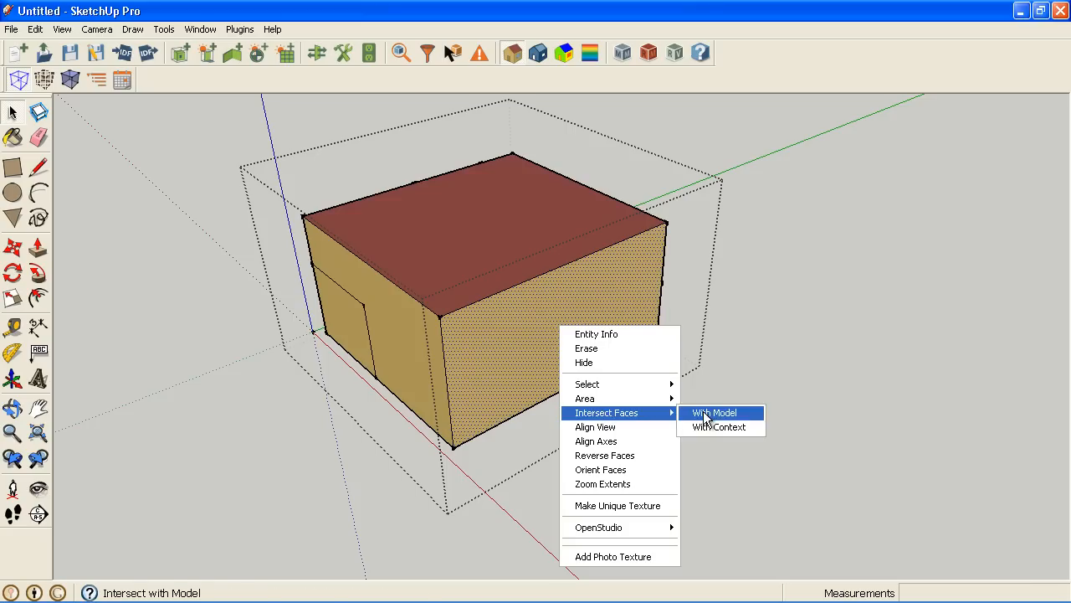
click(713, 412)
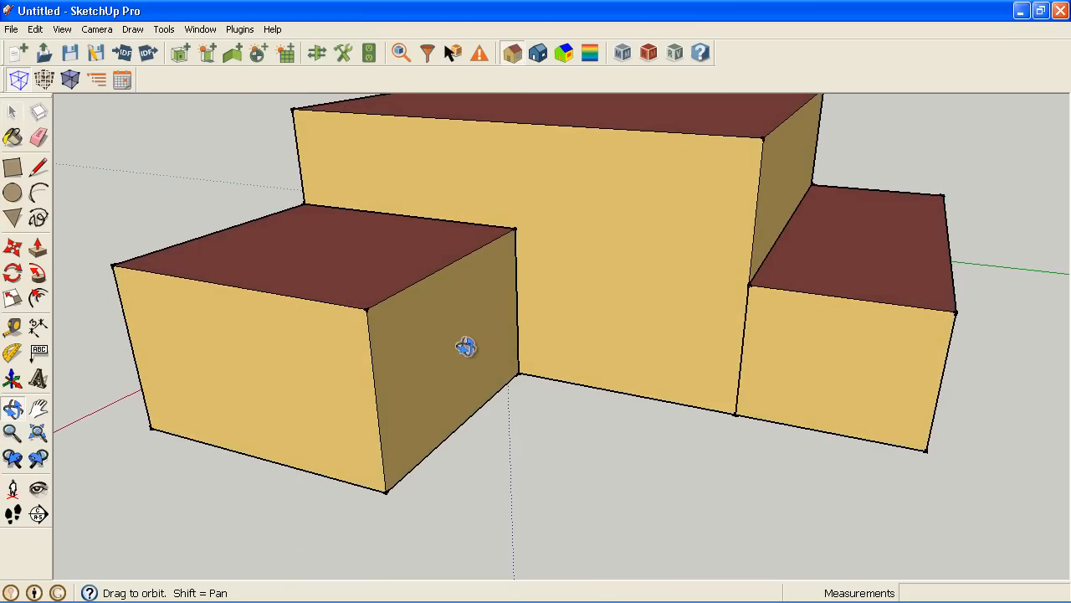
mouse_move(616, 211)
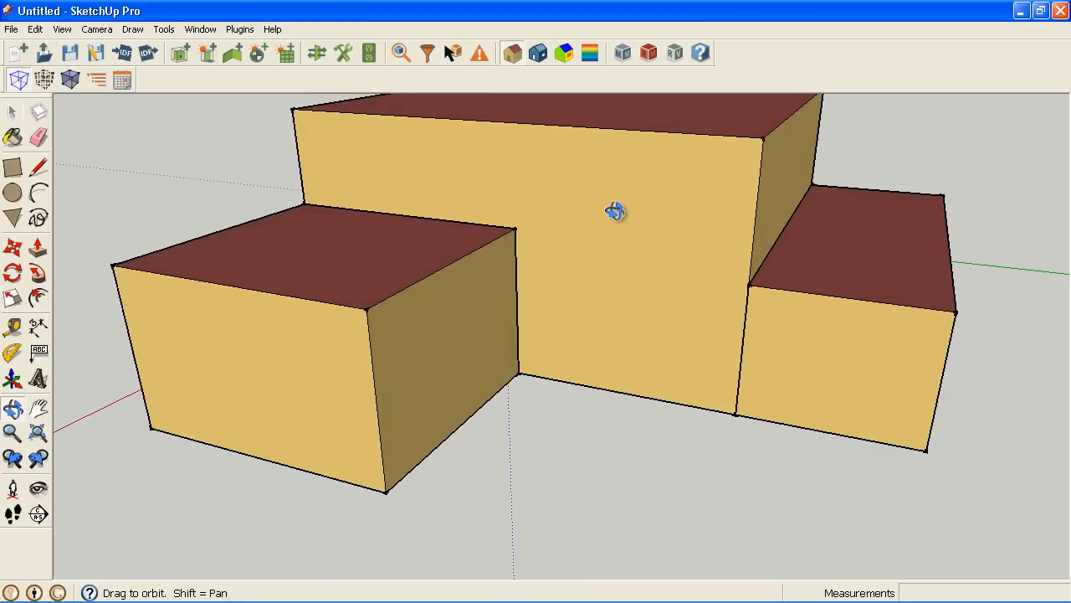
- Select the window sub-surface on the zone wall, copy it, and close the group
drag(616, 211, 599, 400)
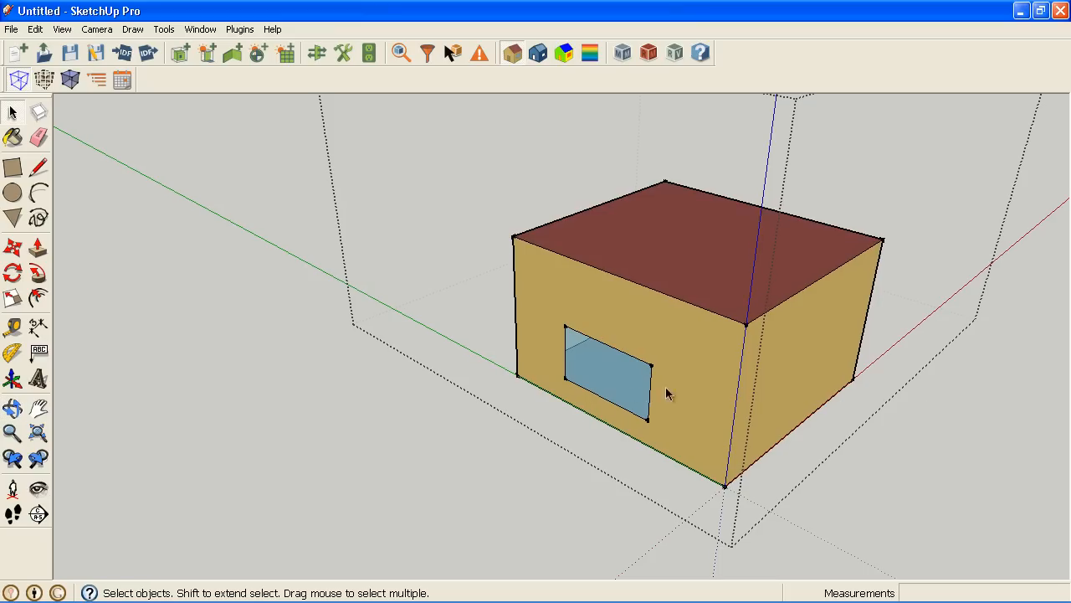
mouse_move(611, 383)
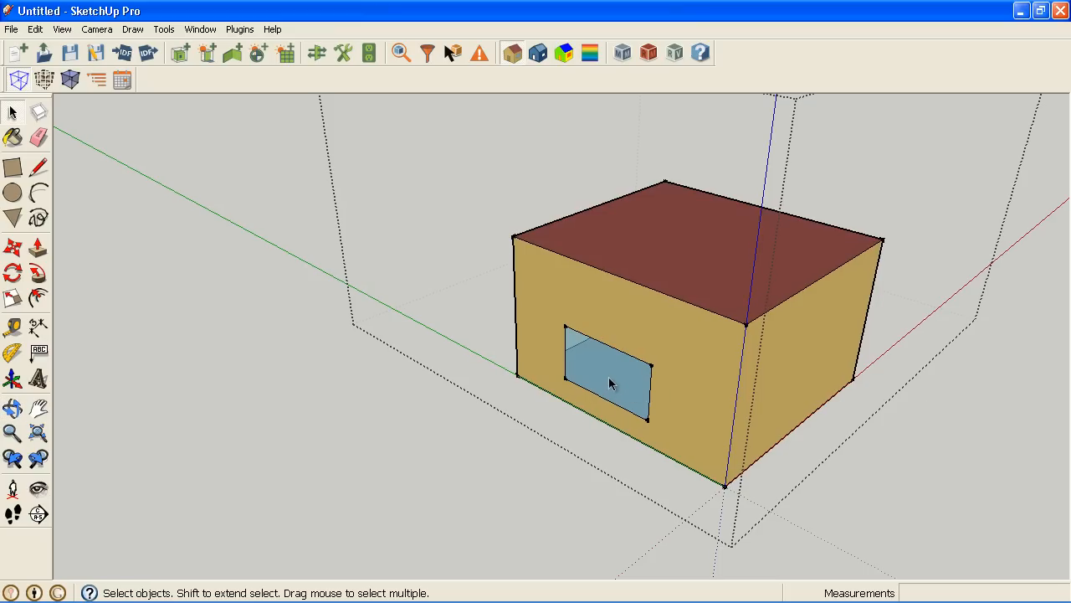
click(609, 382)
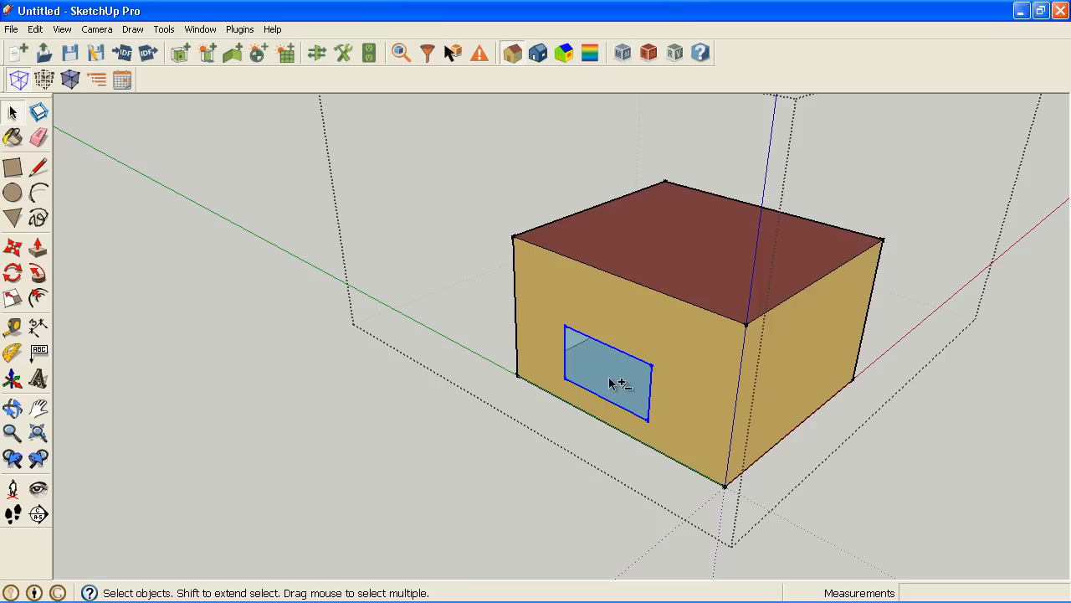
mouse_move(476, 257)
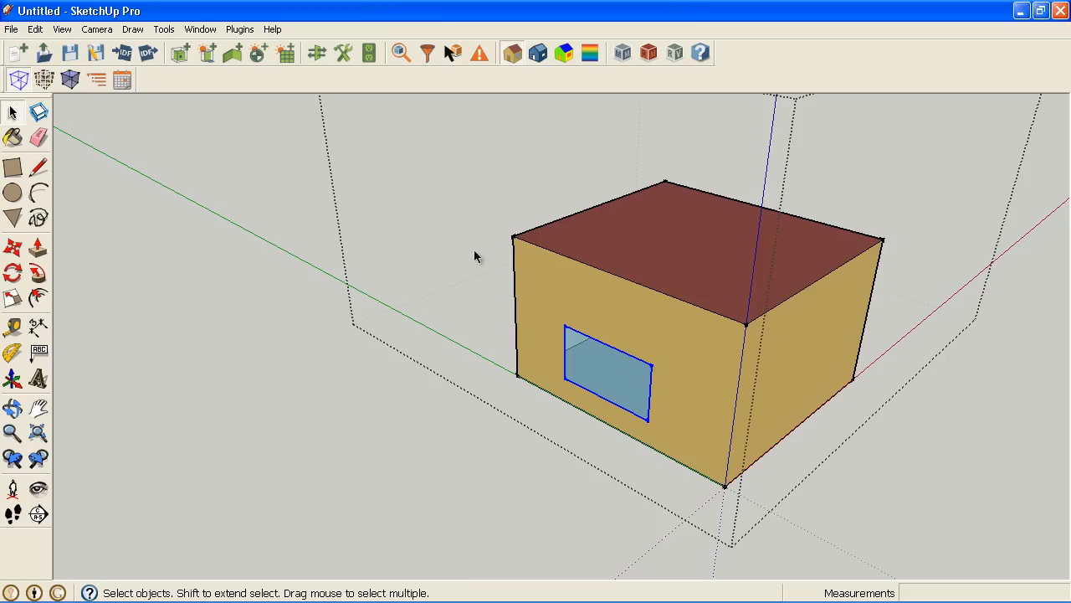
click(34, 29)
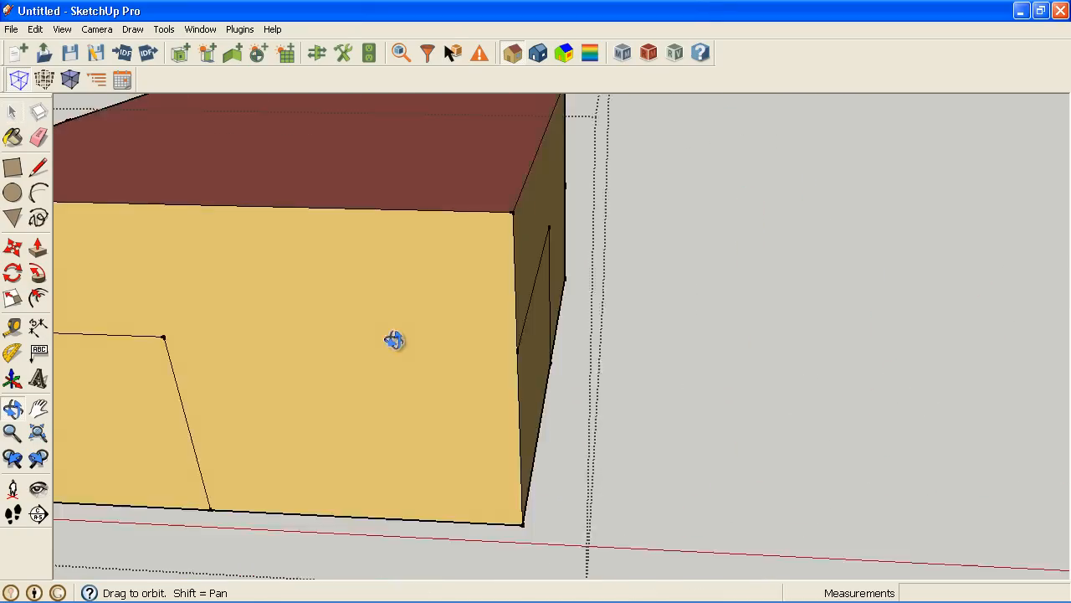
click(35, 30)
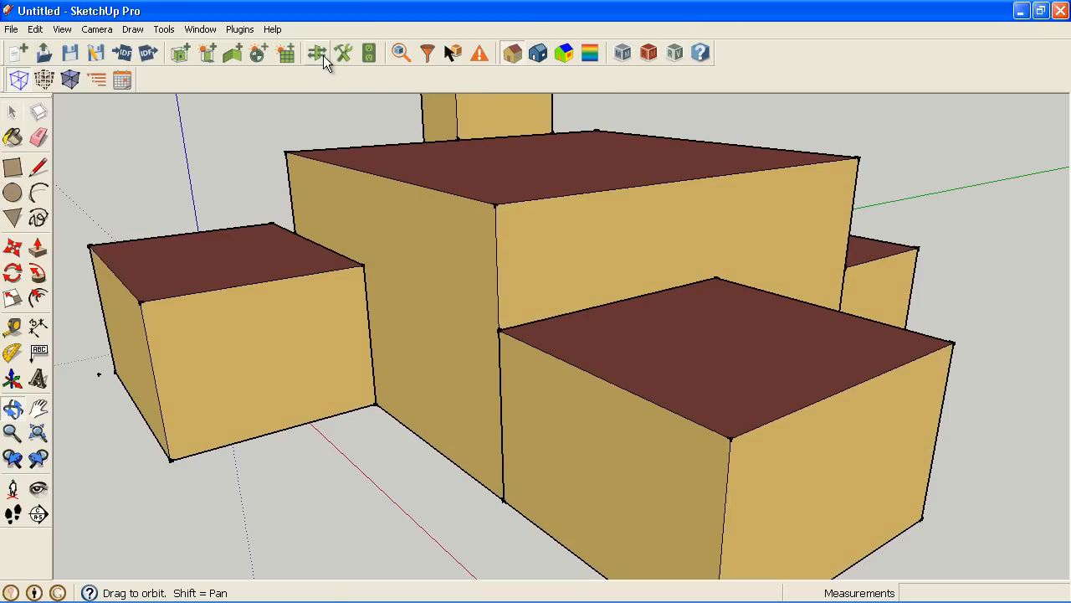
- Match surfaces in the entire model and orbit to check the green interior window
click(317, 53)
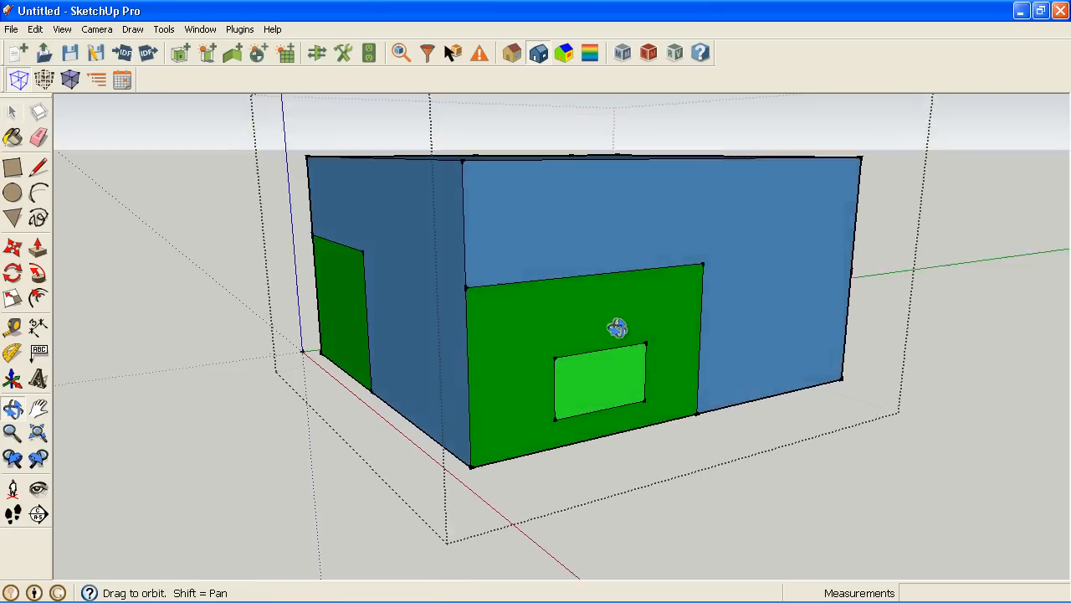
drag(618, 326, 719, 418)
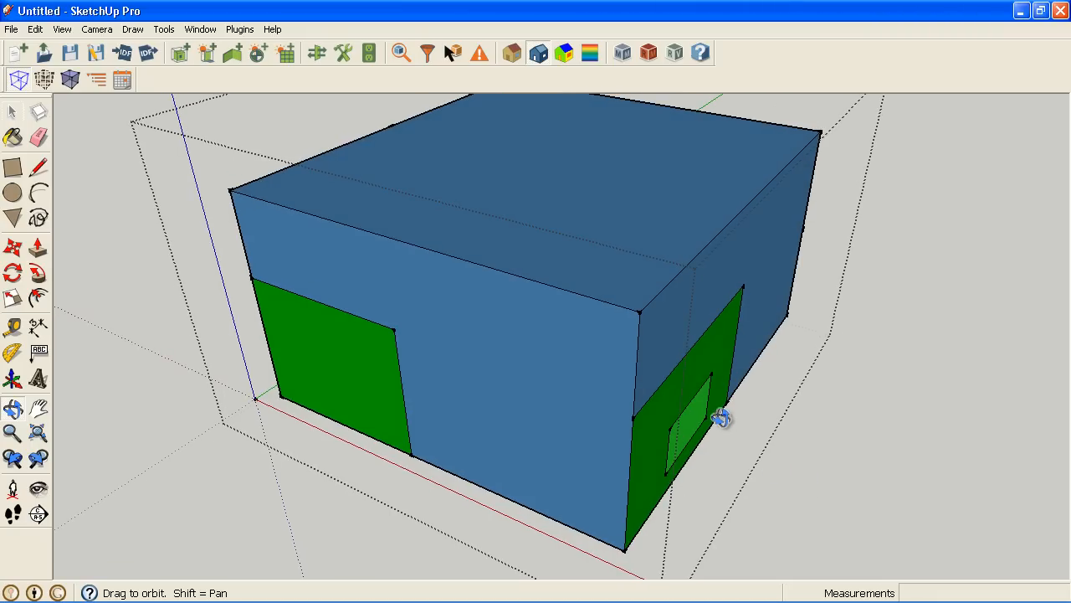
drag(720, 419, 606, 343)
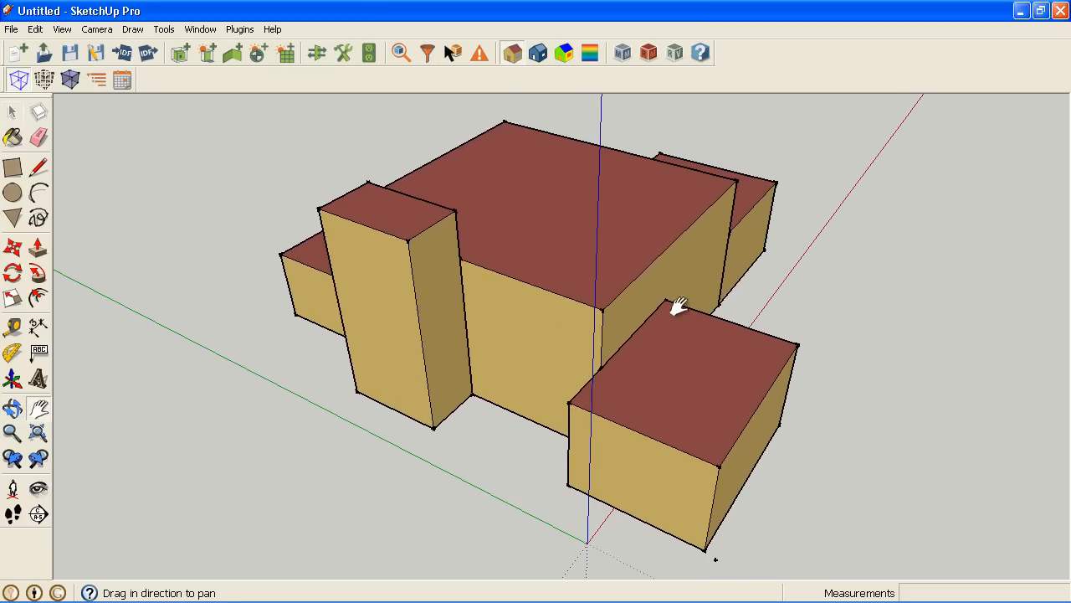
drag(678, 306, 693, 391)
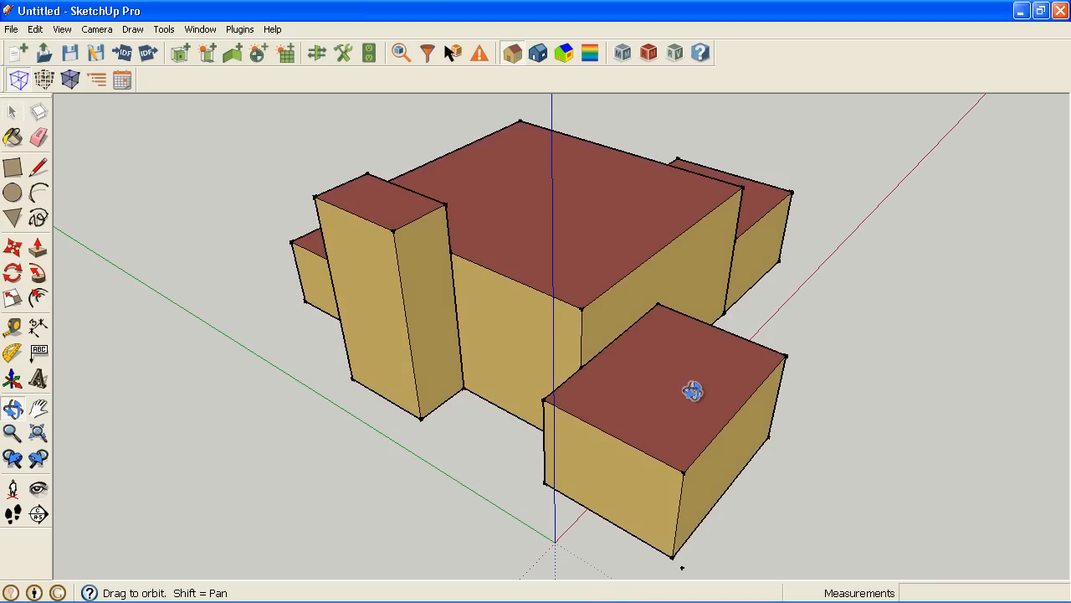